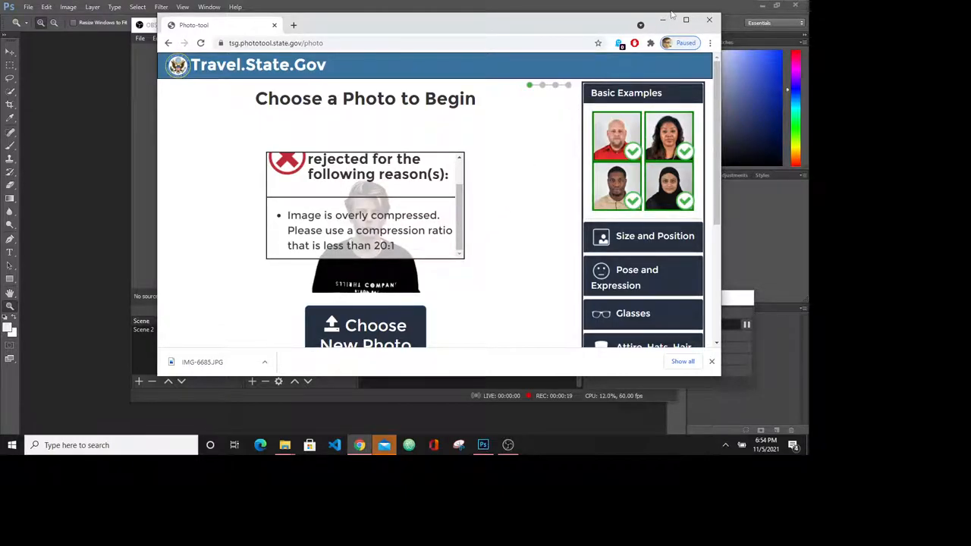
pyautogui.moveTo(106, 243)
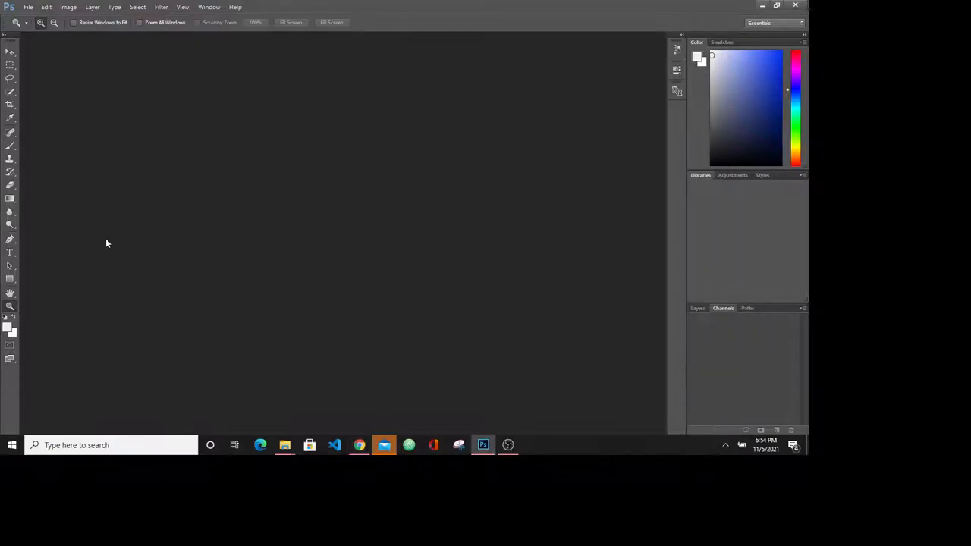
# Load IMG-6665.JPG from Downloads as the working document.
pyautogui.click(29, 6)
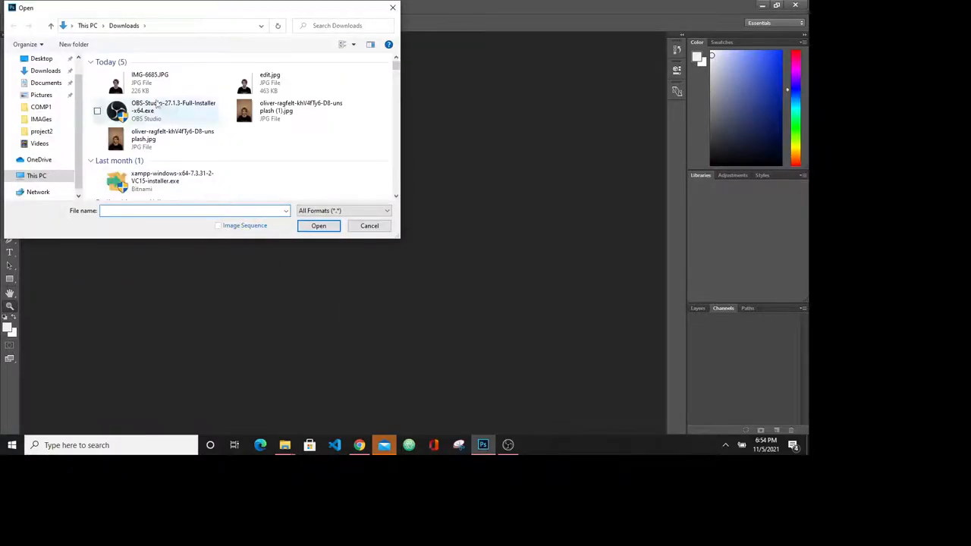
pyautogui.click(369, 225)
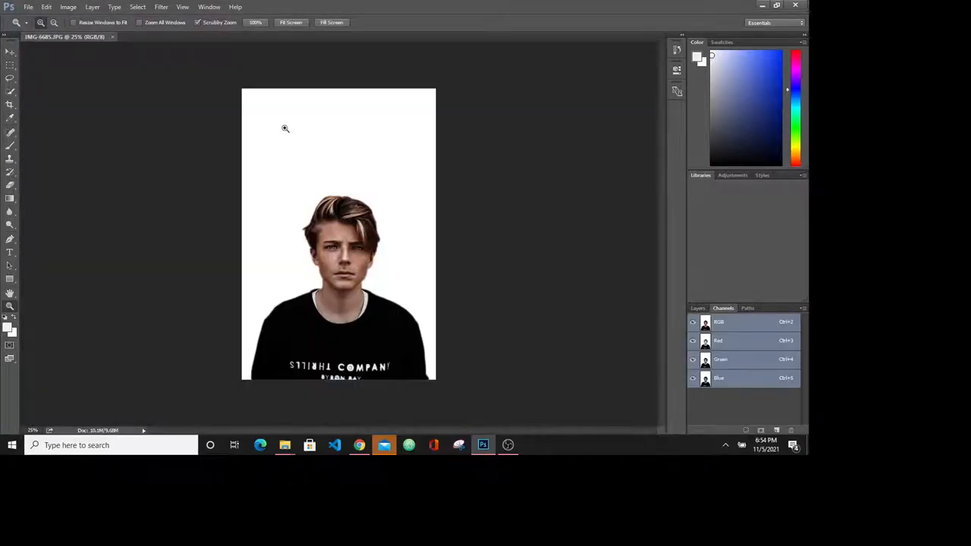
pyautogui.click(29, 6)
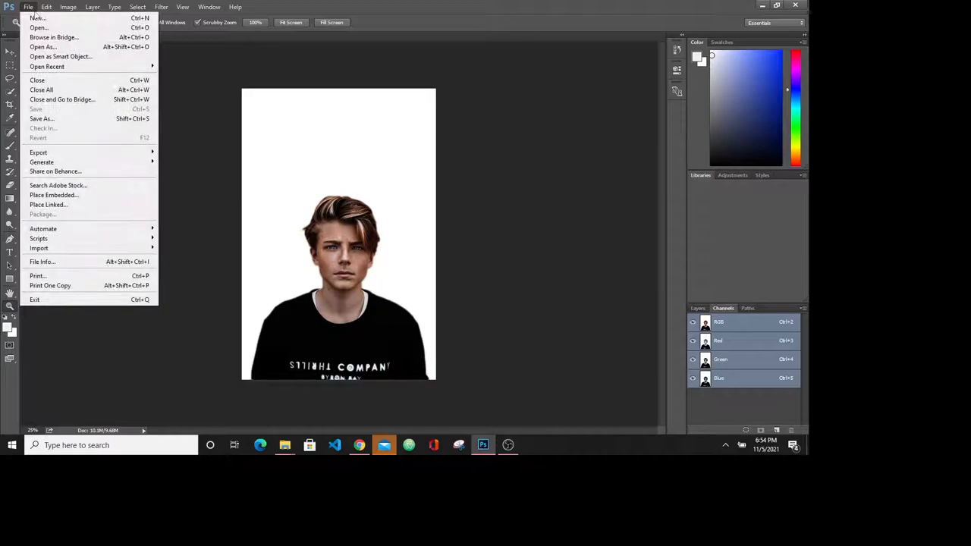
# Resize the portrait with the '4 x 6 in 300 dpi' Fit To preset, giving 1200 × 1800 px.
pyautogui.click(70, 6)
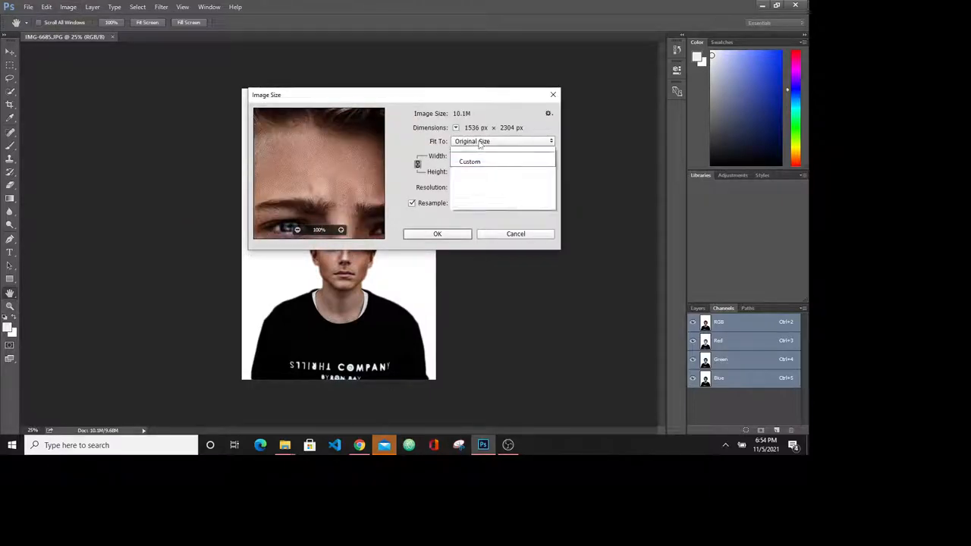
pyautogui.click(503, 142)
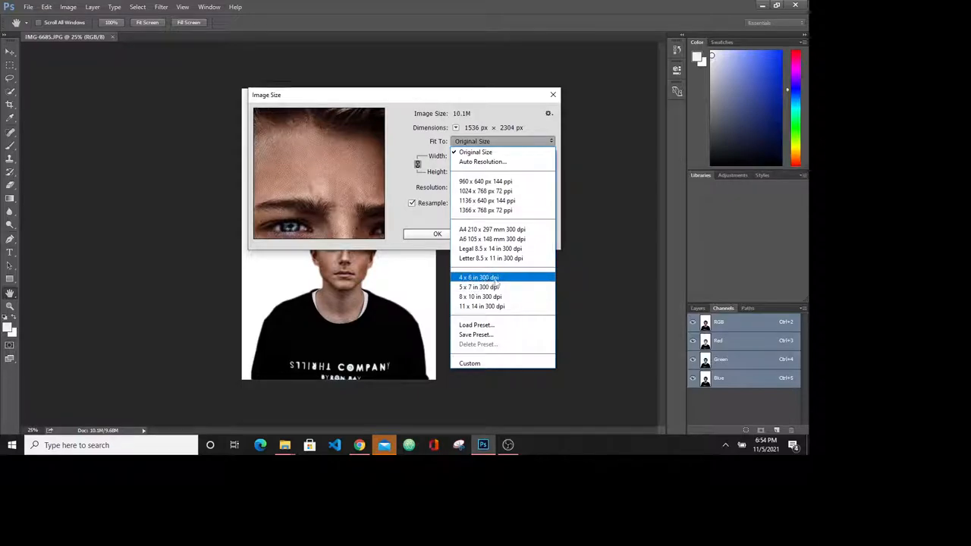
pyautogui.click(479, 276)
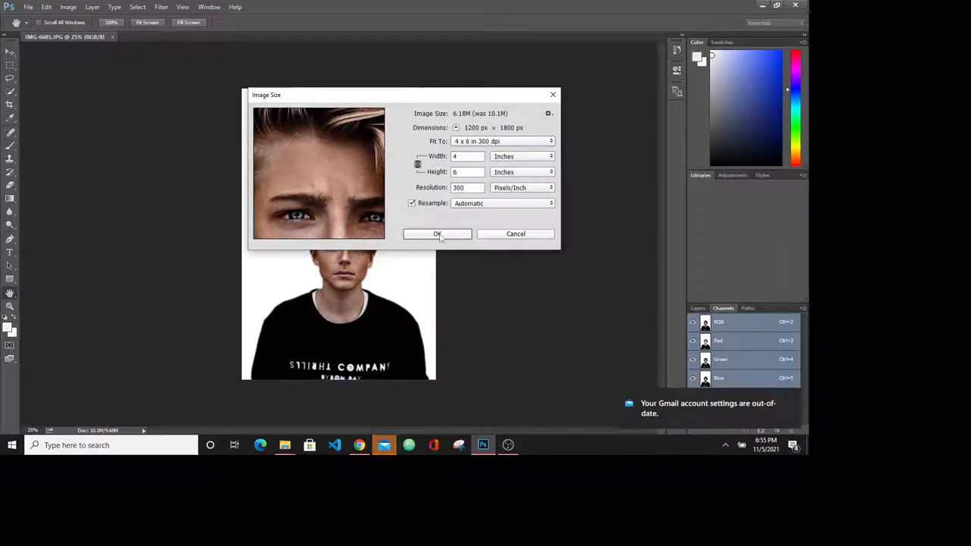
pyautogui.click(437, 233)
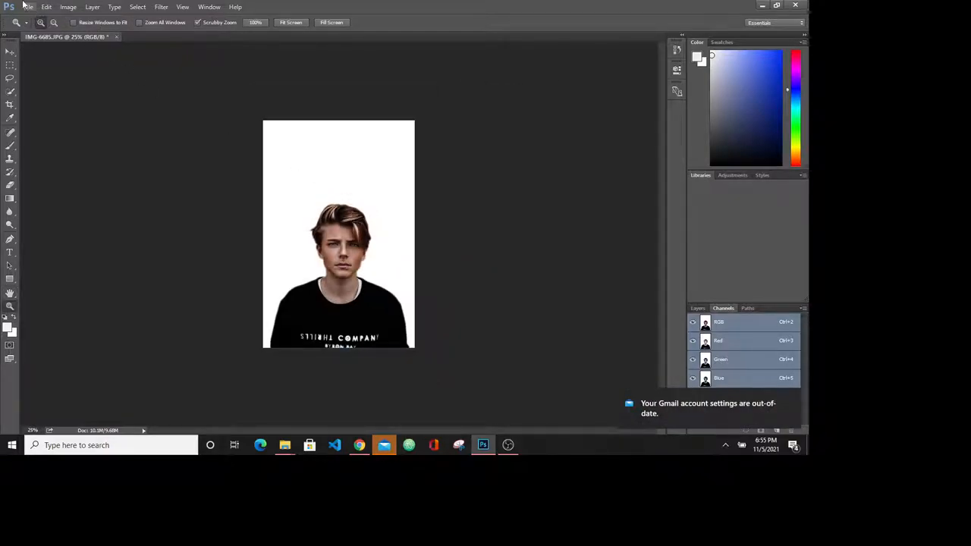
pyautogui.click(31, 6)
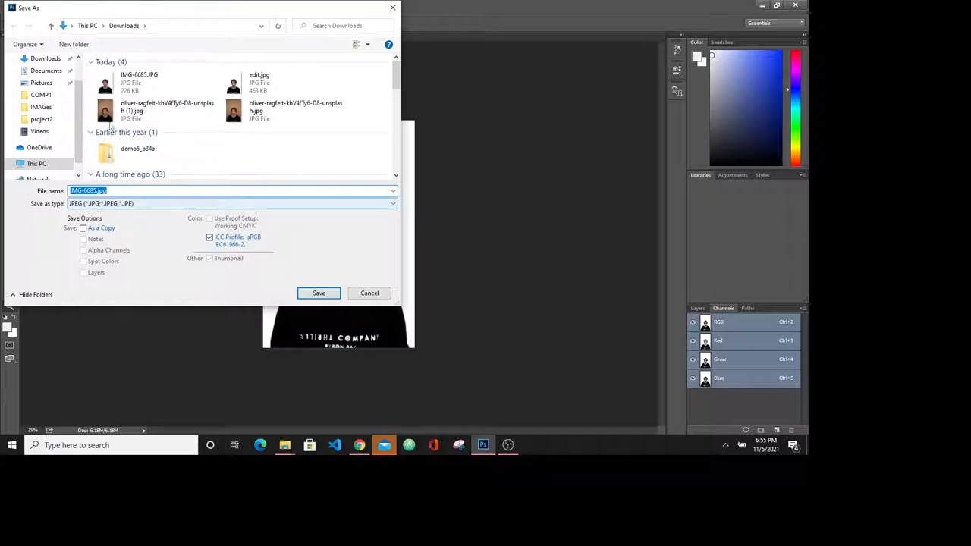
# Save the resized photo as finaledit.jpg in JPEG format at Maximum quality.
pyautogui.write('finaledit')
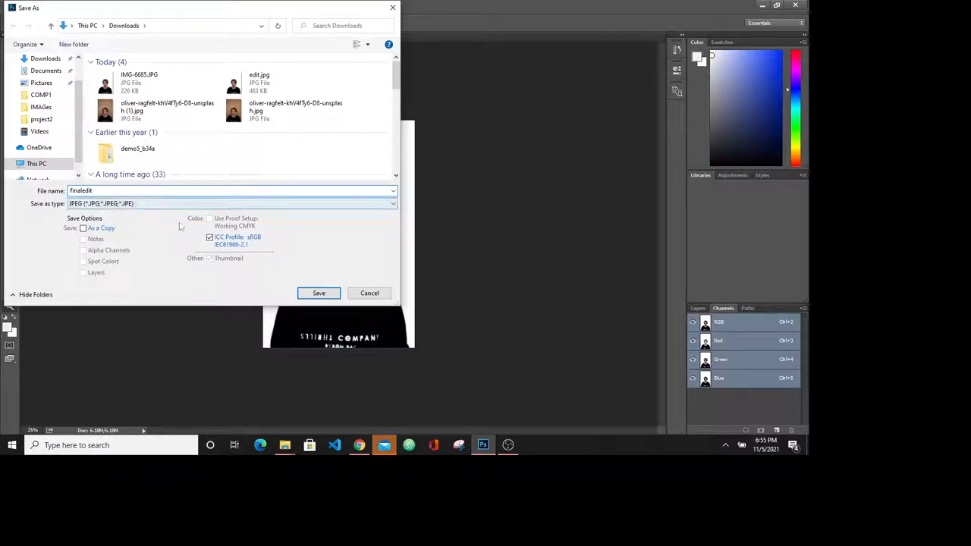
pyautogui.click(319, 293)
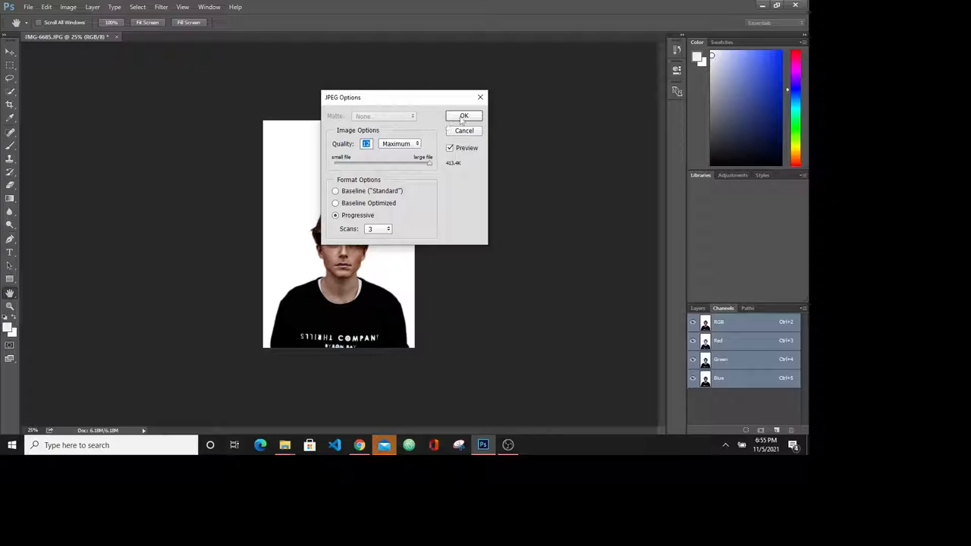
pyautogui.click(462, 116)
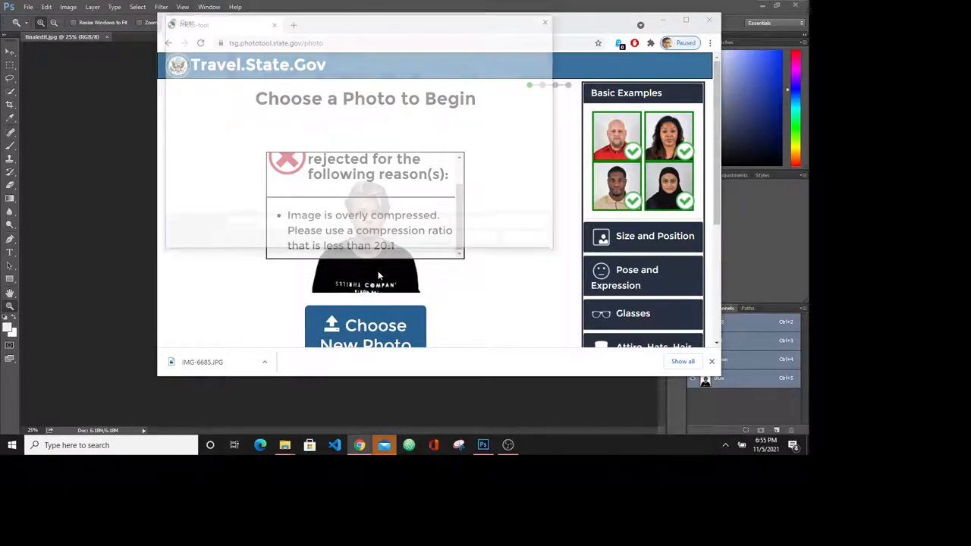
# Upload finaledit.jpg to the Travel.State.Gov photo tool as the new photo.
pyautogui.click(365, 331)
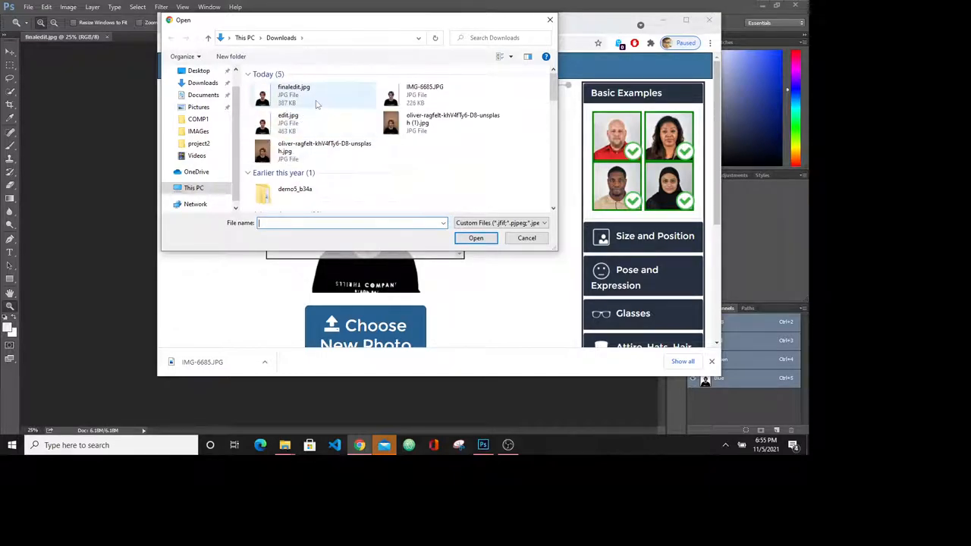
pyautogui.click(294, 94)
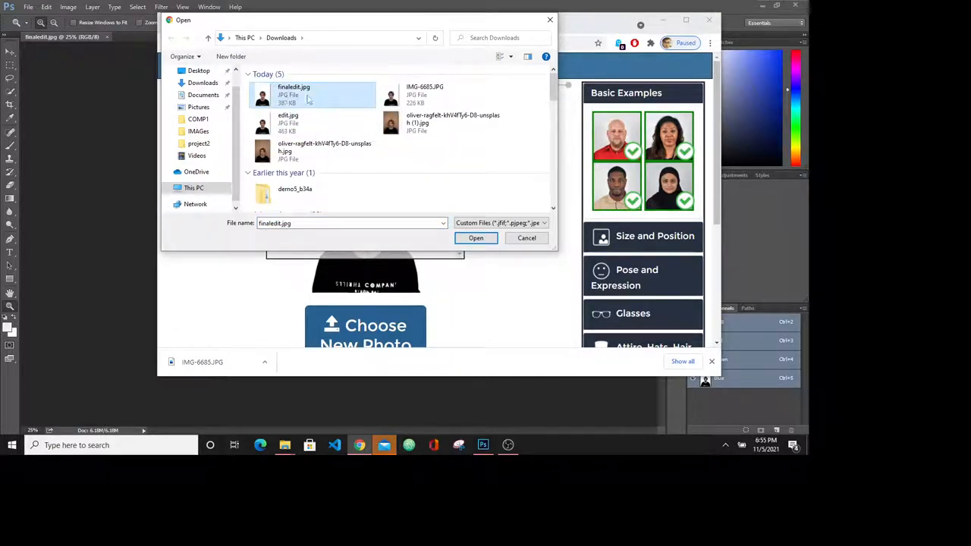
pyautogui.click(477, 236)
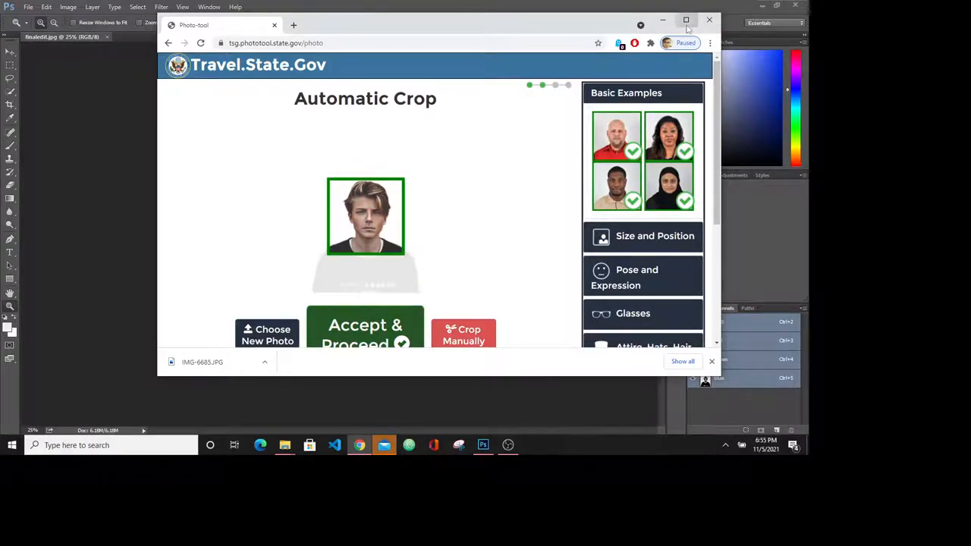
# Accept the automatic crop and download the cropped image to the device.
pyautogui.click(686, 18)
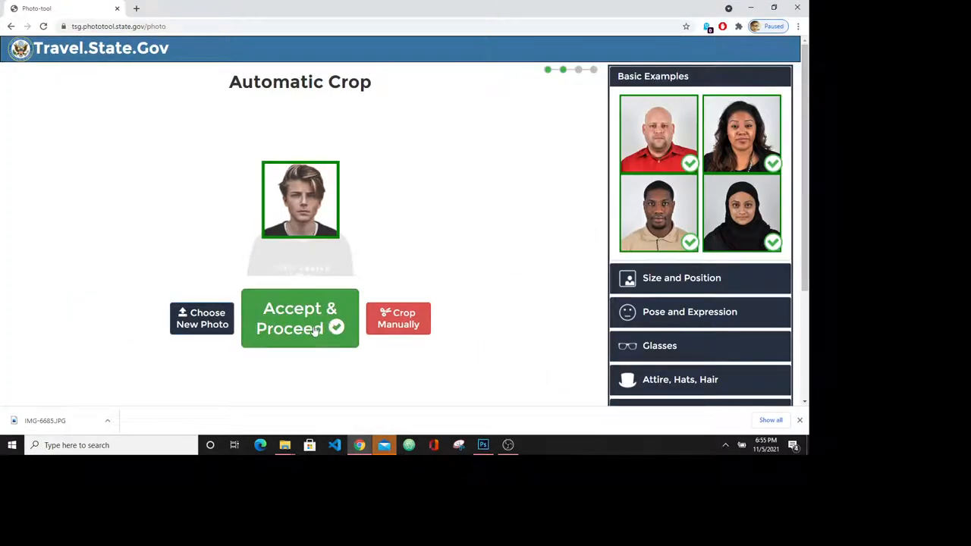
pyautogui.click(300, 319)
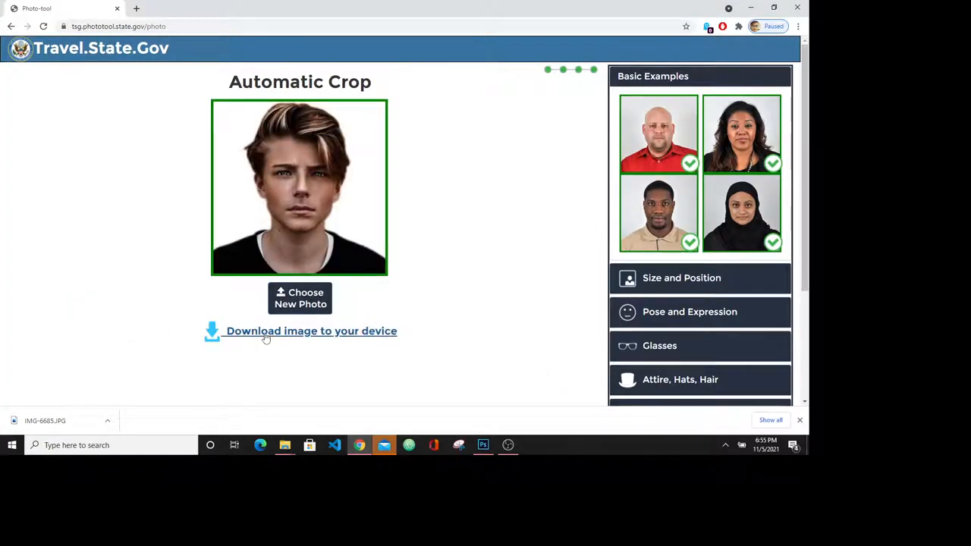
pyautogui.click(300, 331)
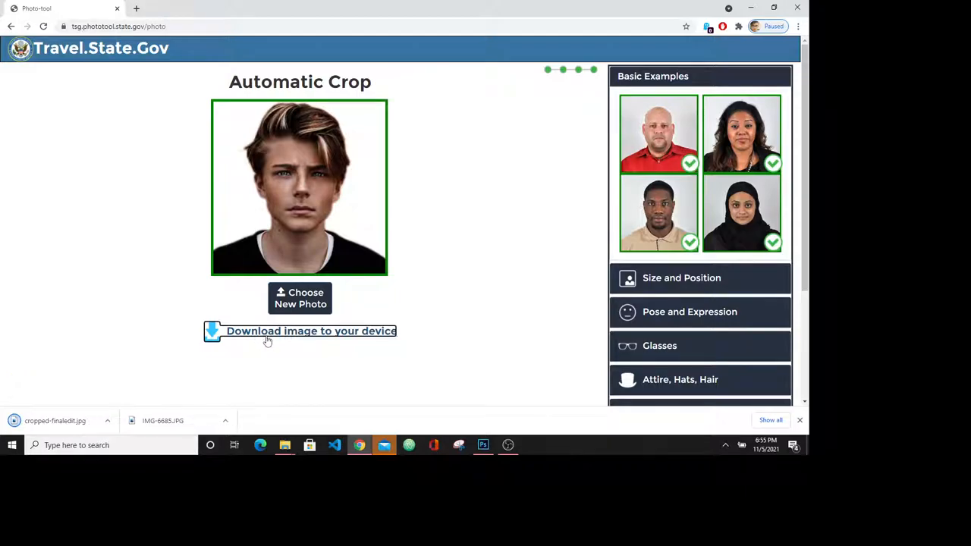